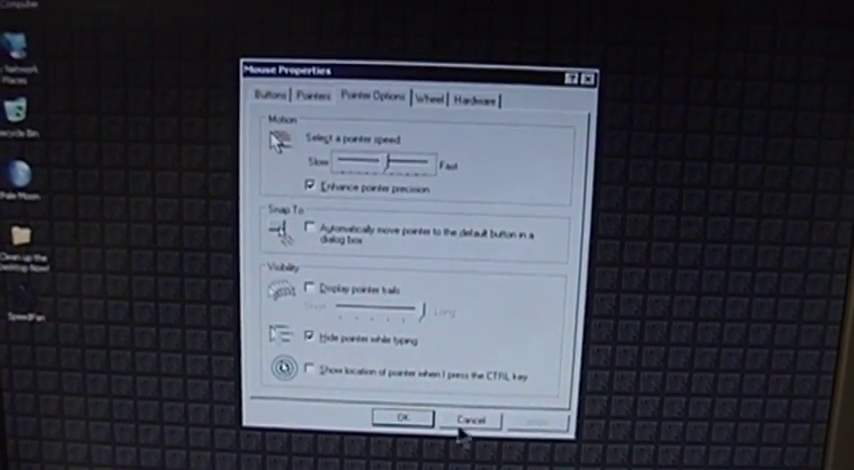
Cancel the Mouse Properties dialog to close it without changes
left_click(470, 419)
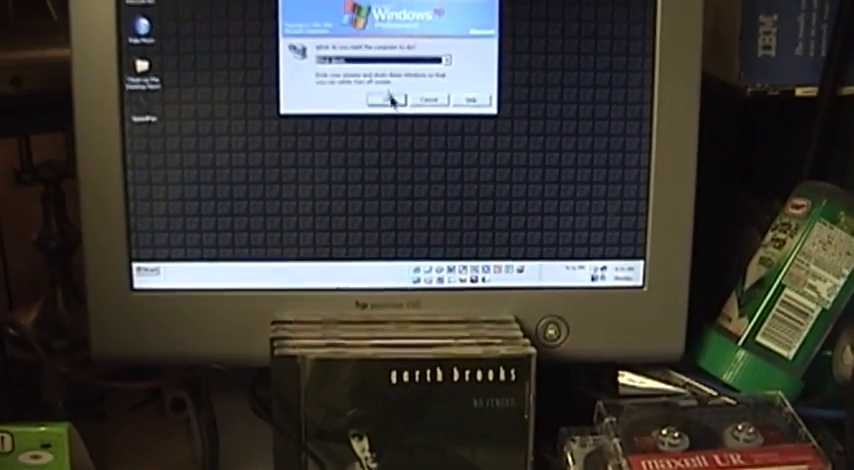
Confirm 'Shut down' in the Shut Down Windows dialog to turn off the computer
left_click(391, 99)
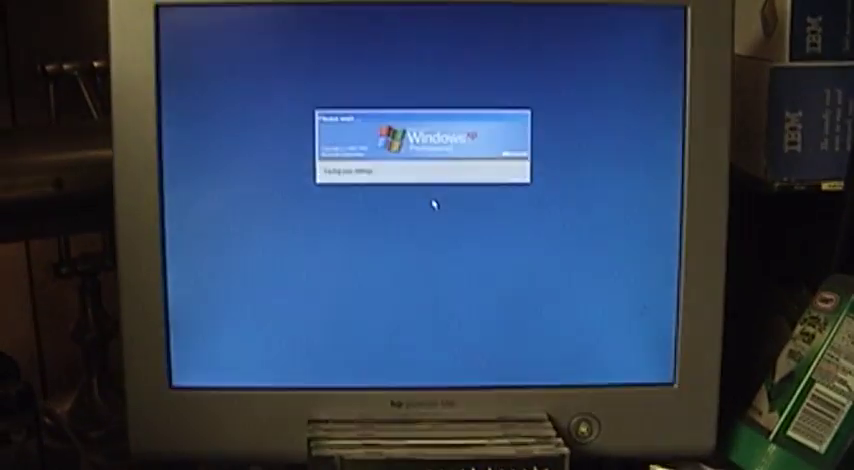